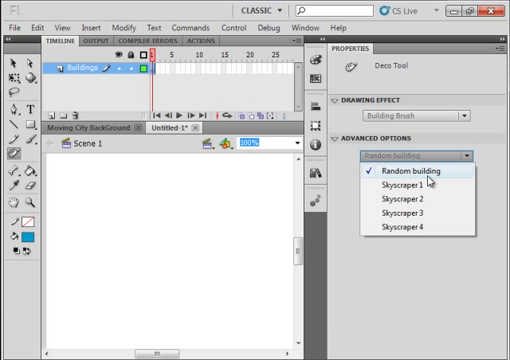
mouse_move(416, 190)
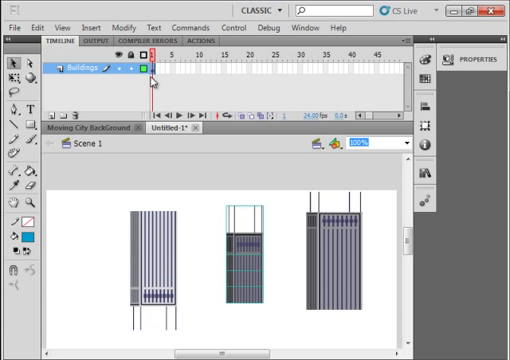
- Paint another tall building onto the stage with the Deco Building Brush
click(88, 28)
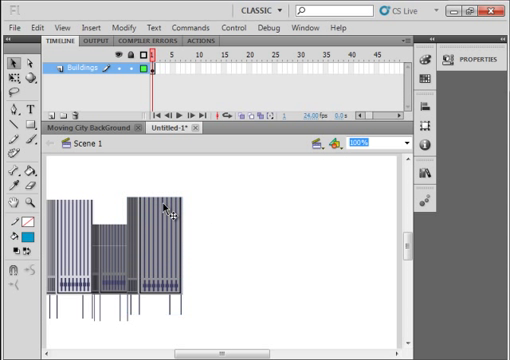
- Paint three more overlapping buildings to thicken the skyline cluster on the left
click(156, 206)
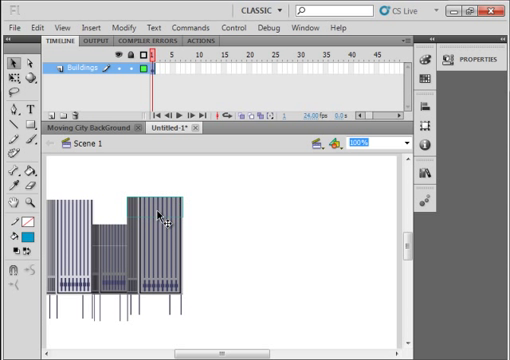
click(156, 220)
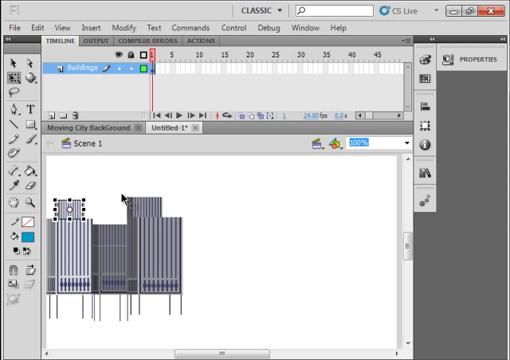
click(254, 220)
text(Bold)
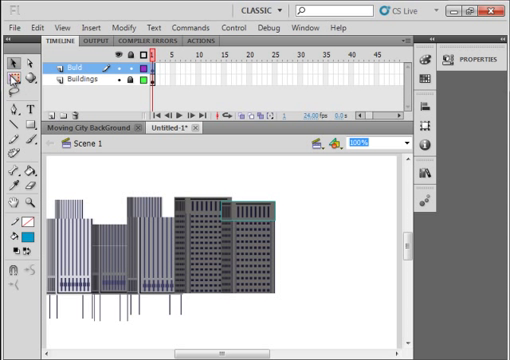
- Add a new layer above the Buildings layer for the darker row of buildings
click(260, 230)
text(Bu)
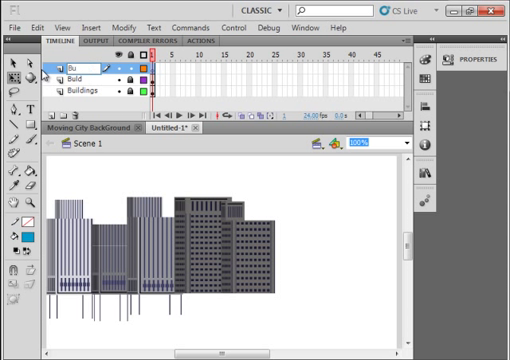
- Rename the new layer, select its tall skyscraper and put it into Free Transform
double_click(72, 64)
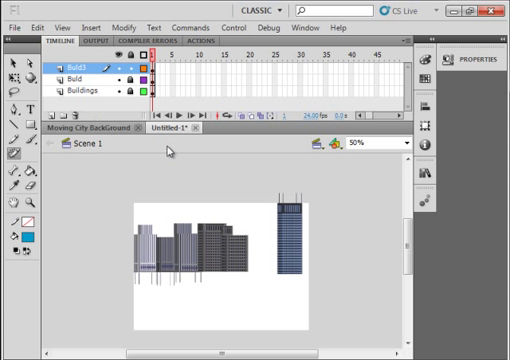
click(296, 236)
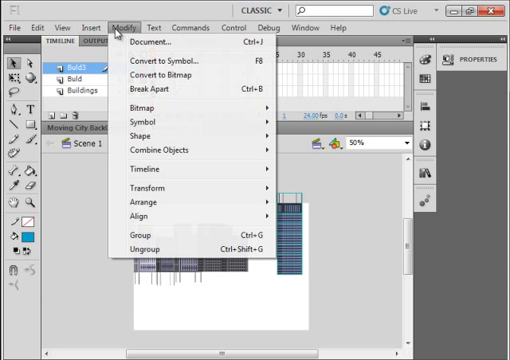
mouse_move(296, 198)
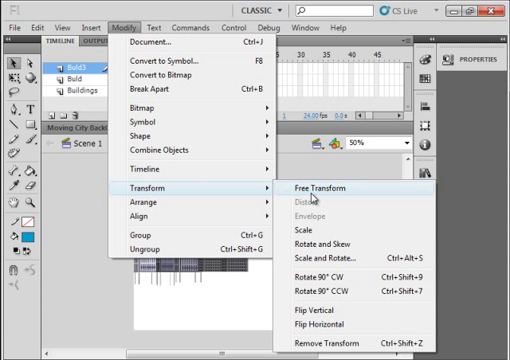
click(318, 188)
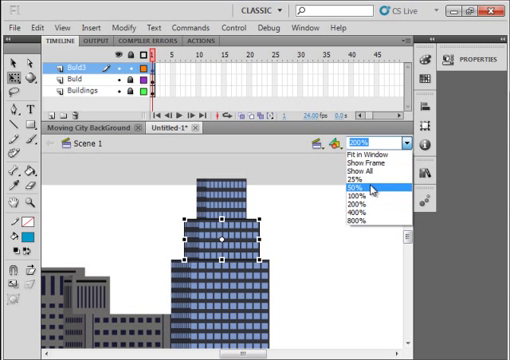
- Zoom out, shrink the tall skyscraper and move it to the skyline's right edge
click(364, 190)
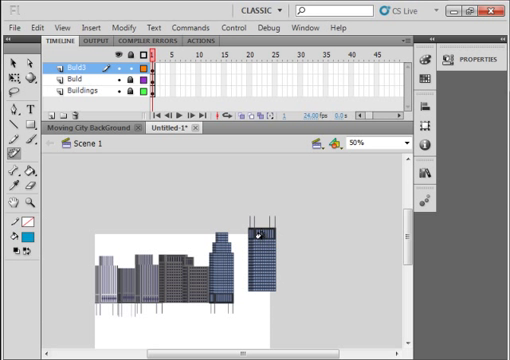
click(258, 240)
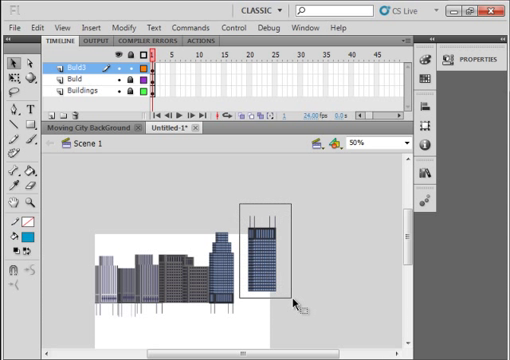
click(110, 28)
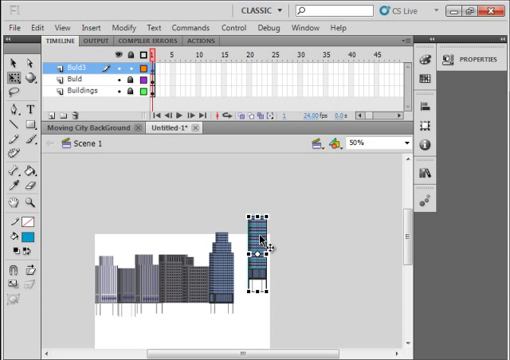
drag(256, 232, 246, 258)
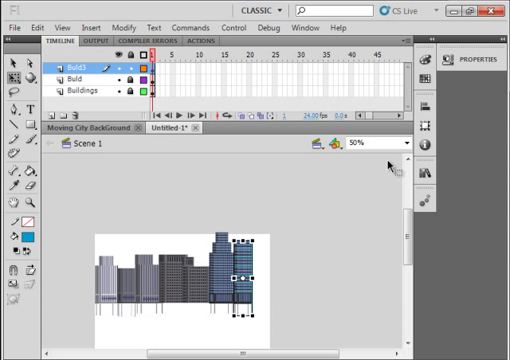
- Deselect the skyscraper, then Paste in Place a copy of the building row over the original
click(340, 270)
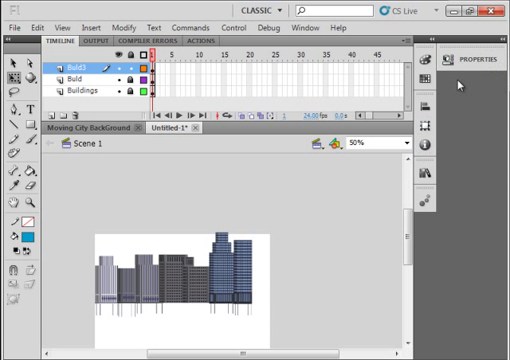
mouse_move(264, 228)
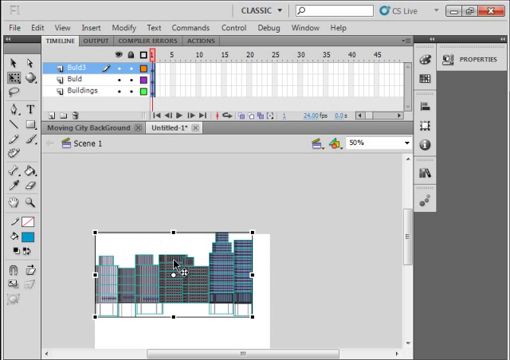
right_click(180, 270)
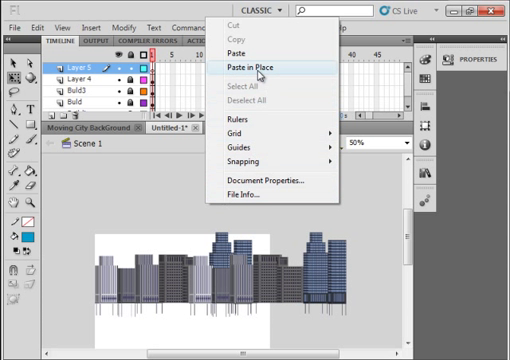
click(256, 66)
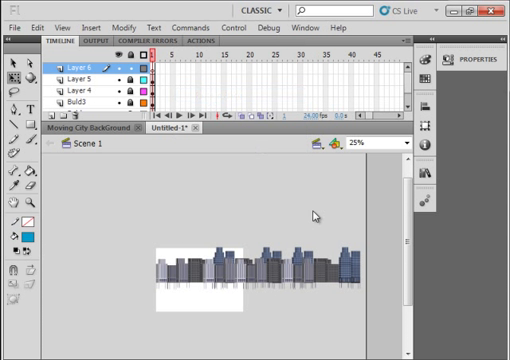
- Move the pasted building copies sideways so they extend the row past the stage
click(250, 270)
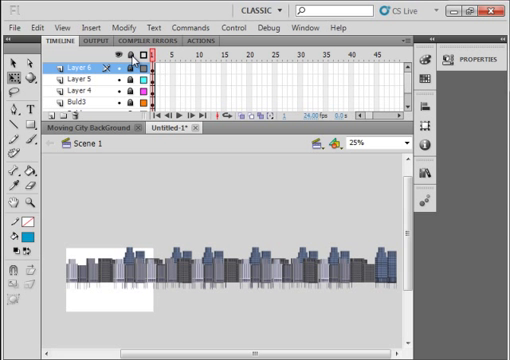
- Paste the building copies in place onto one layer and delete the leftover extra layers
click(76, 78)
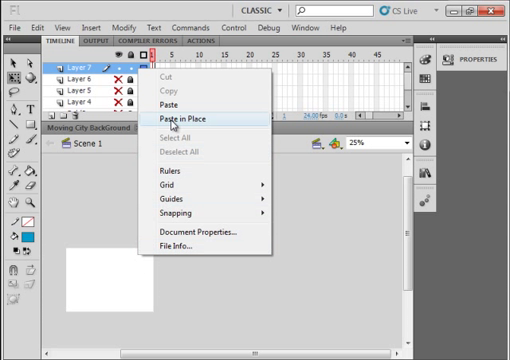
click(186, 118)
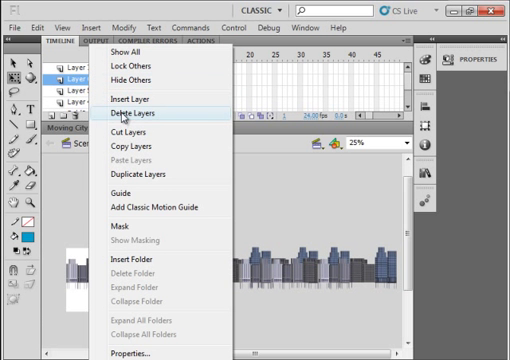
click(156, 120)
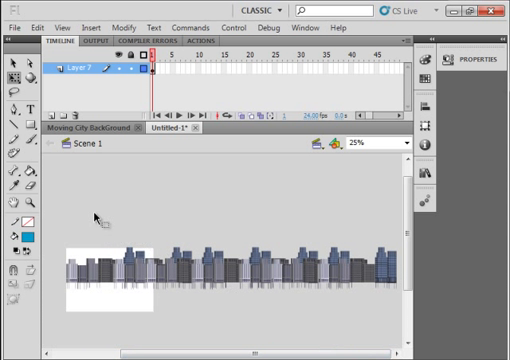
mouse_move(150, 64)
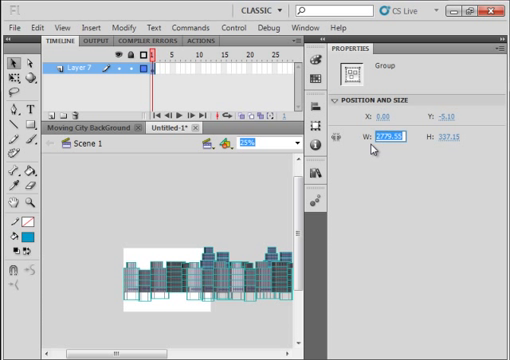
- Set the building group's width to 3000 pixels and rename its layer Build
text(3000)
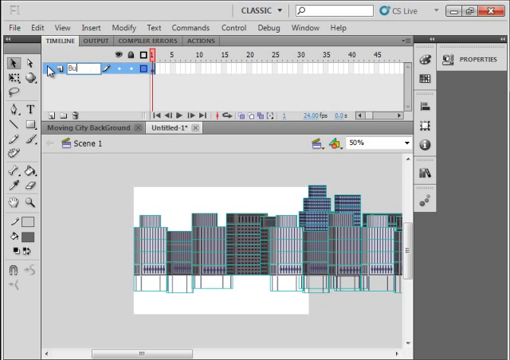
text(Build)
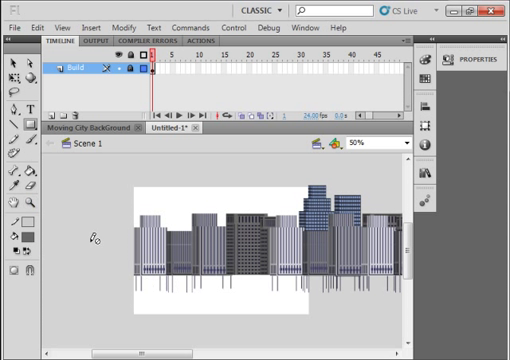
- Start a new layer below the buildings for the grey sidewalk band
click(12, 126)
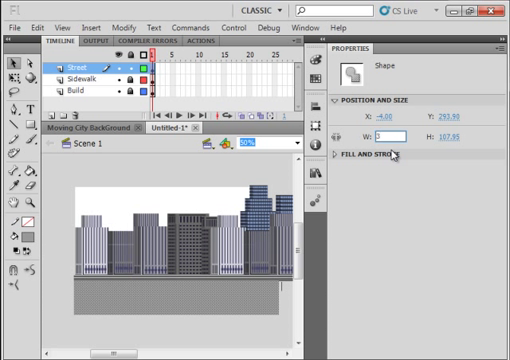
- Set the street rectangle's width to 3000 pixels
text(3000.00)
text(Sky)
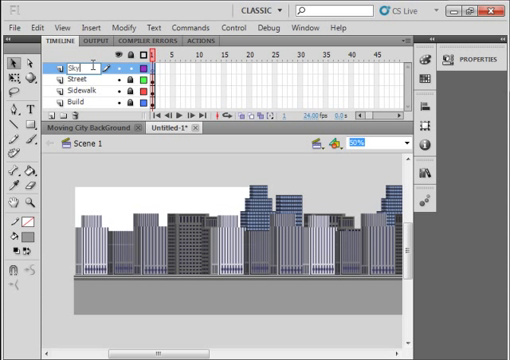
mouse_move(304, 198)
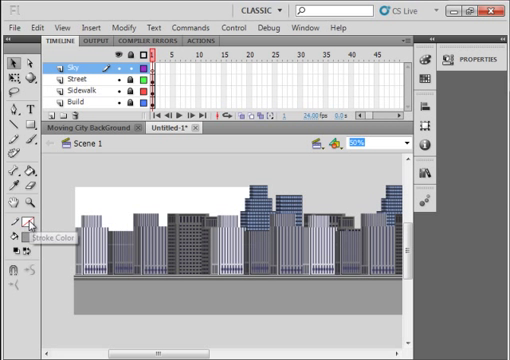
mouse_move(16, 246)
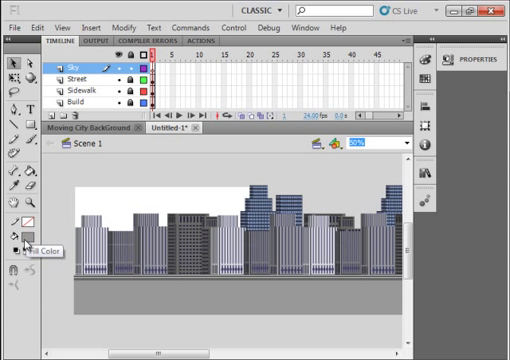
- Choose a light-blue fill colour for the sky rectangle
click(18, 244)
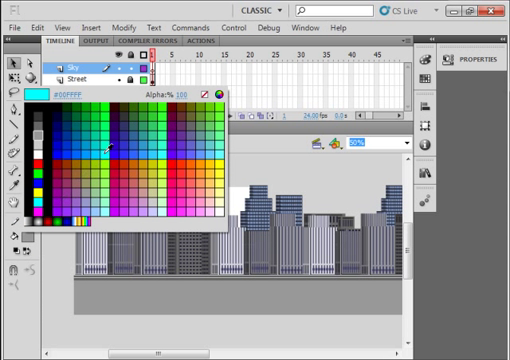
click(96, 156)
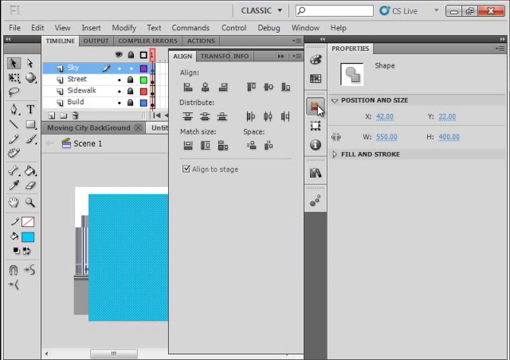
mouse_move(186, 172)
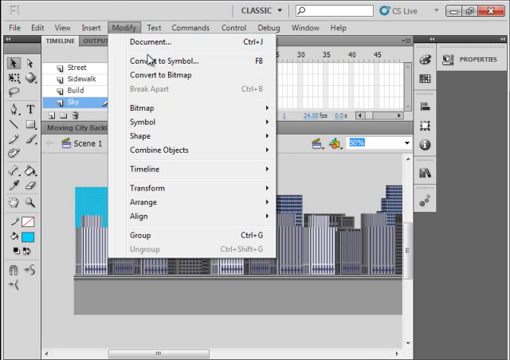
- Convert the sky rectangle into a movie clip symbol named Sky
click(164, 62)
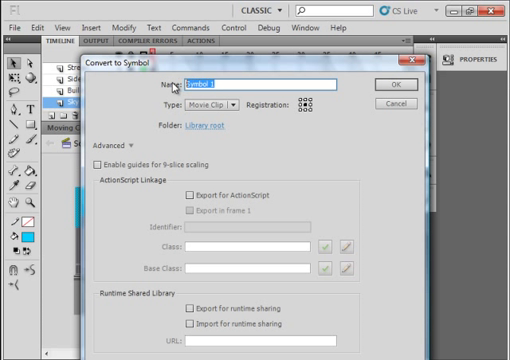
text(S)
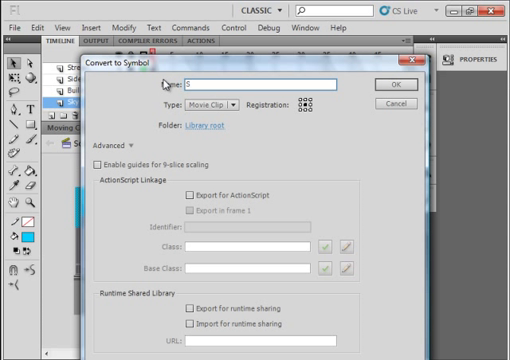
text(ky)
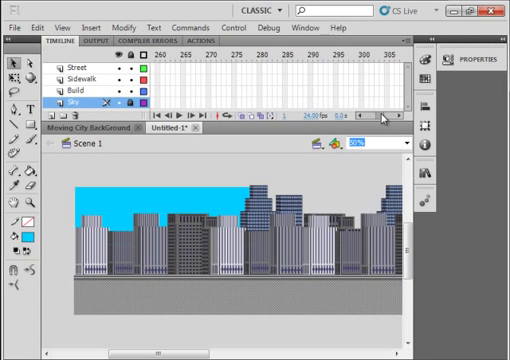
- Scroll the timeline right to reach a later frame for the keyframe
scroll(right, 3)
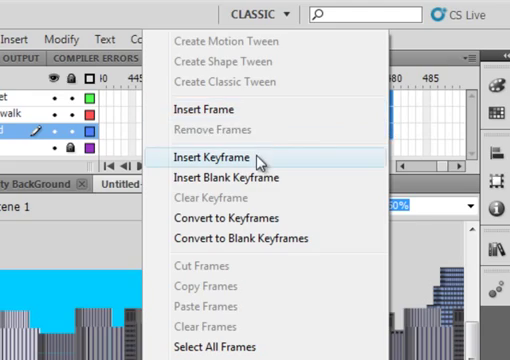
- Insert a keyframe at the later frame and bring up the Build layer's frame options
click(208, 158)
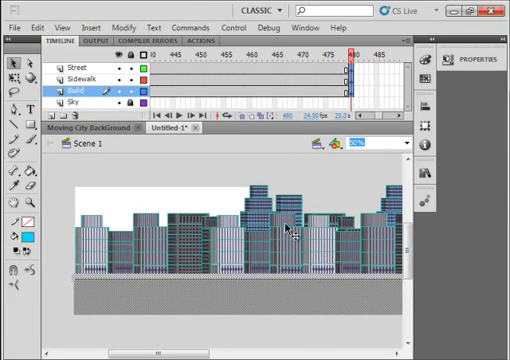
right_click(286, 228)
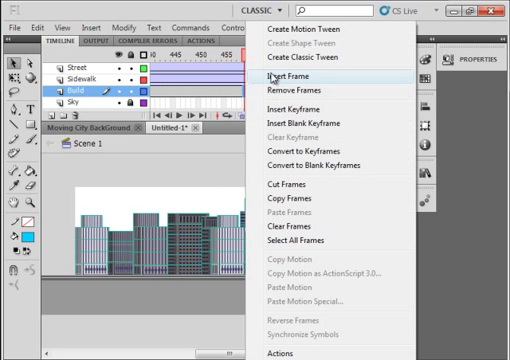
mouse_move(320, 58)
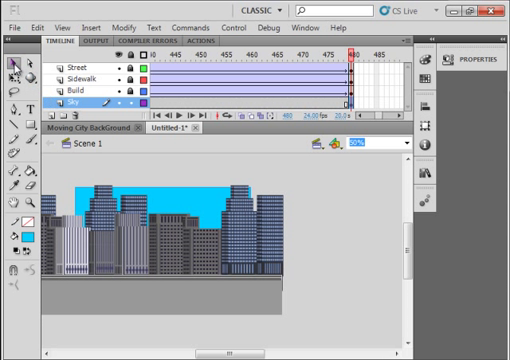
mouse_move(290, 338)
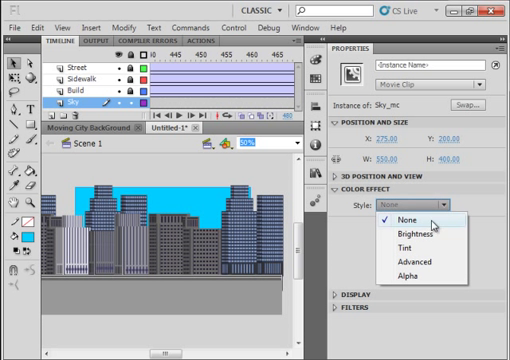
- Tint the Sky clip 85% dark purple (R59, G16, B76) and add a classic tween to its layer
click(402, 248)
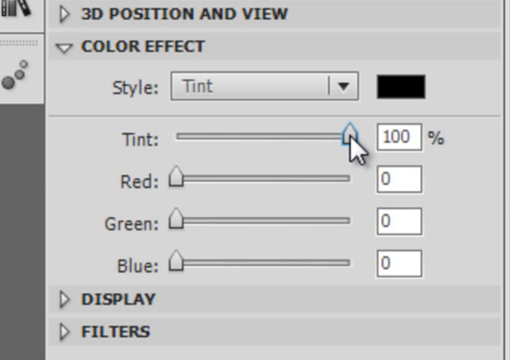
drag(348, 132, 328, 136)
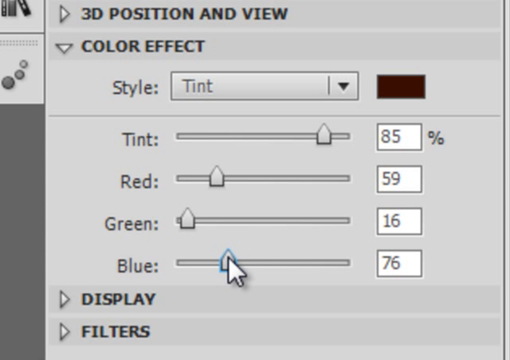
drag(224, 264, 248, 264)
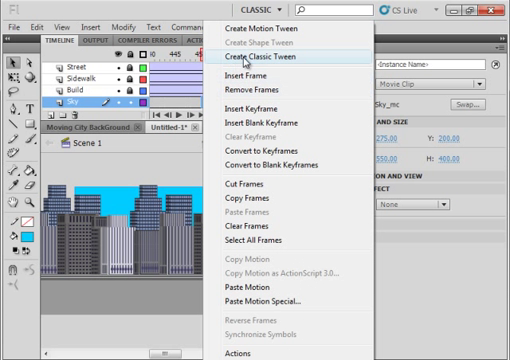
click(256, 58)
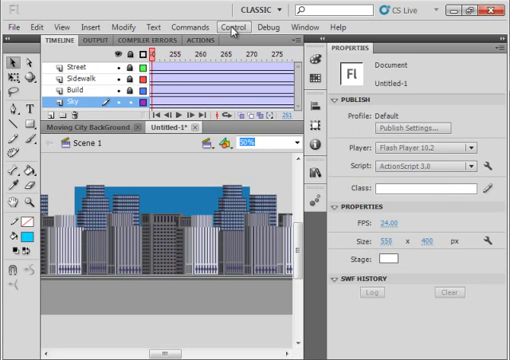
click(236, 28)
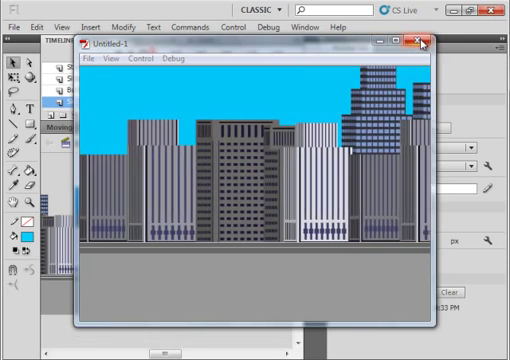
click(428, 44)
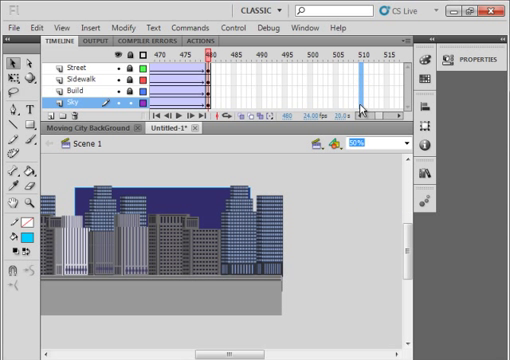
- Bring up the Sky layer's frame options at the final frame to check the tween
right_click(356, 104)
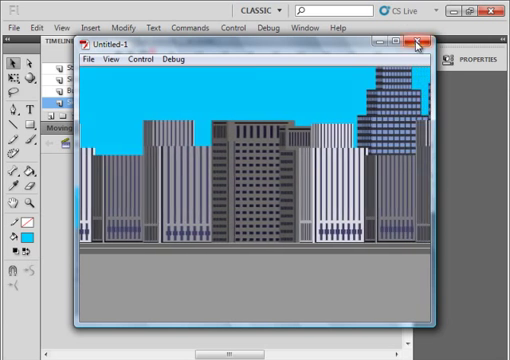
click(420, 42)
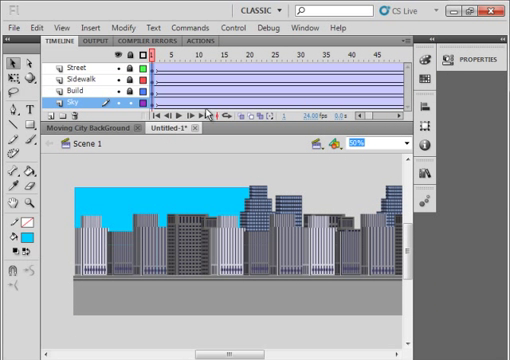